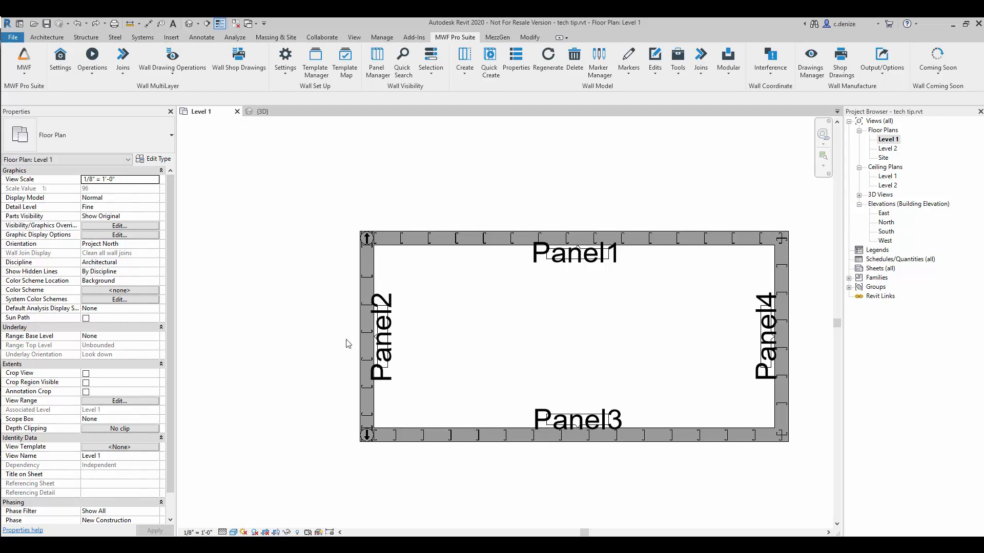
mouse_move(363, 240)
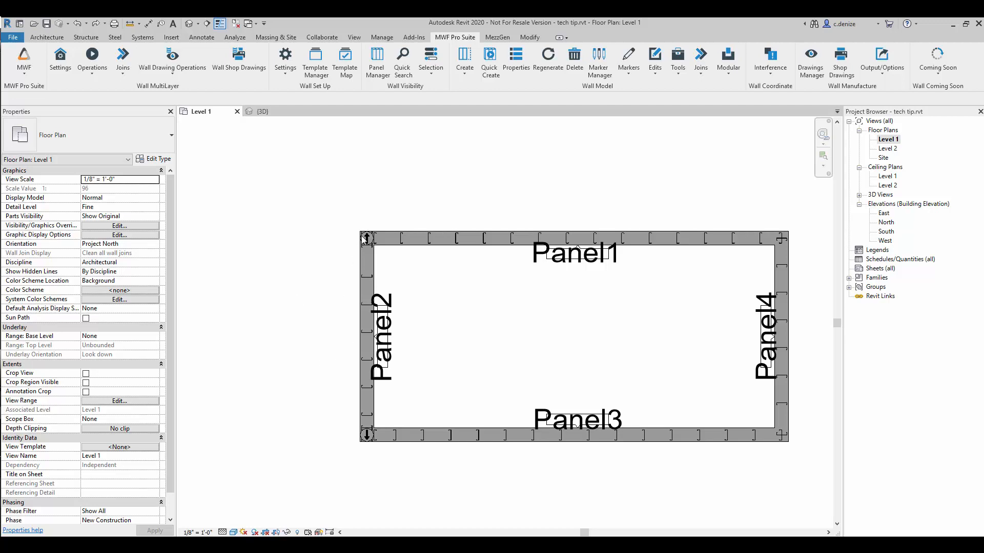
mouse_move(363, 239)
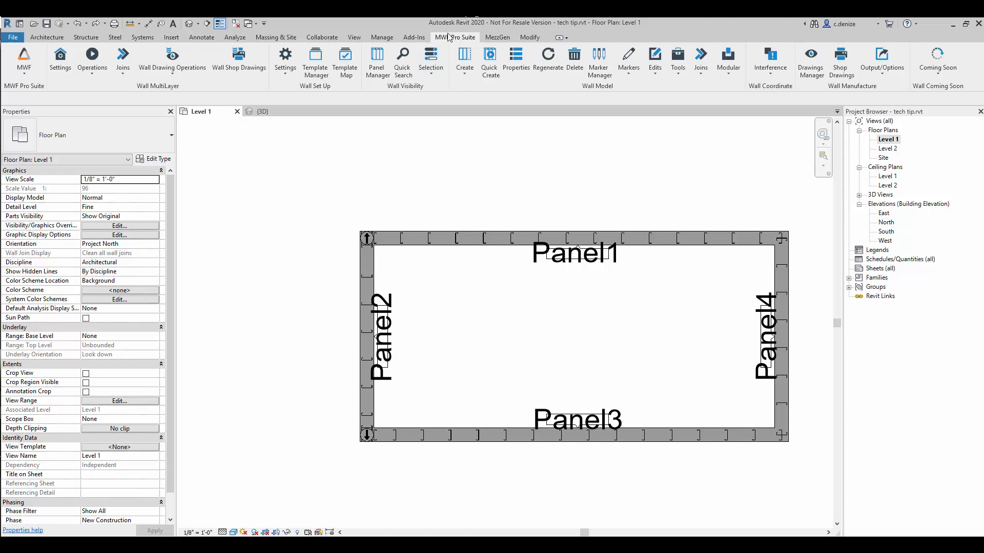
mouse_move(422, 201)
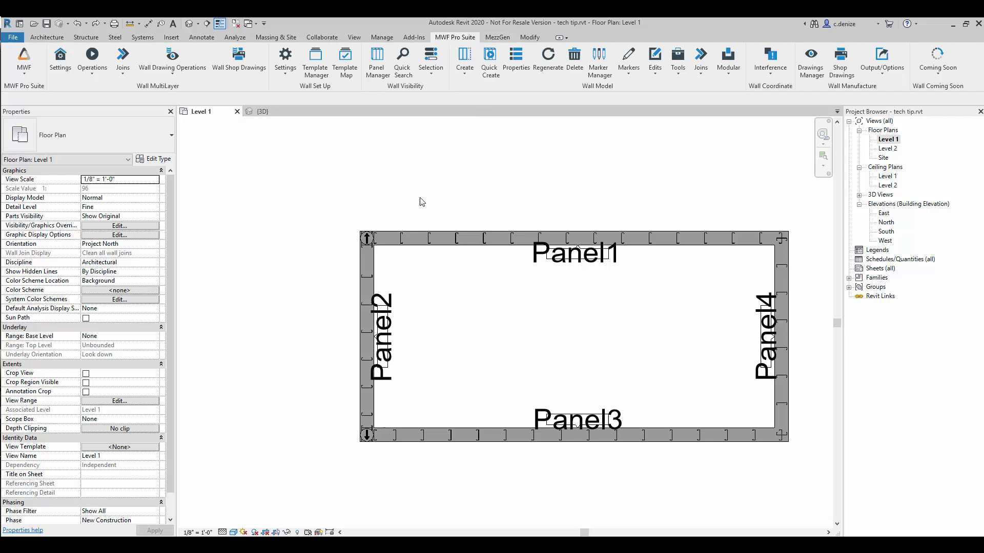
Select the Panel2 wall and open the MWF Pro Suite Tools dropdown
click(368, 335)
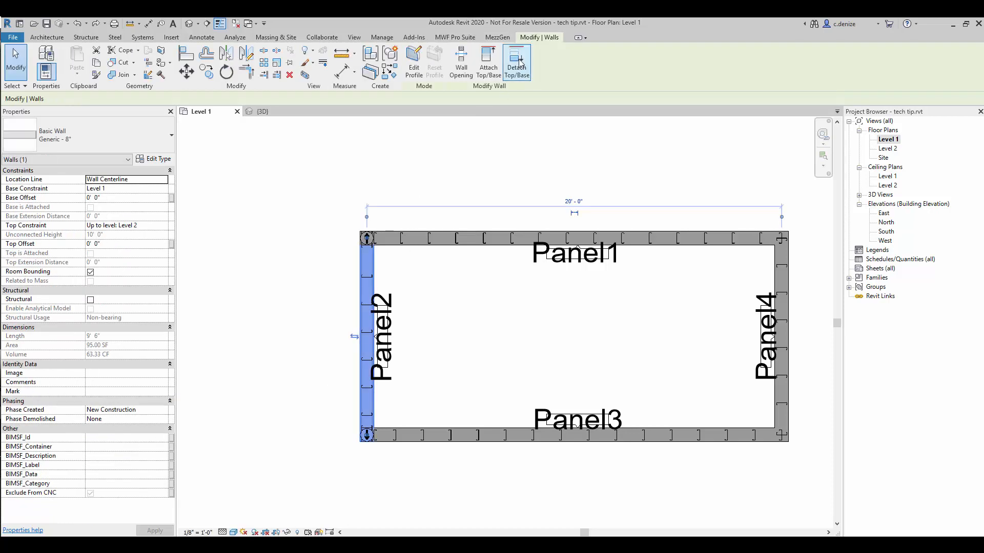
click(454, 37)
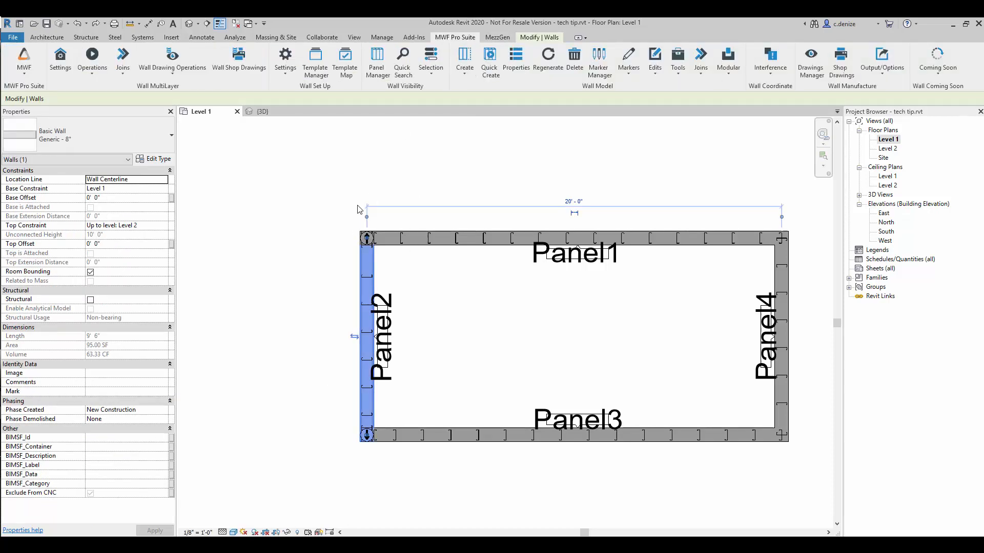
mouse_move(626, 109)
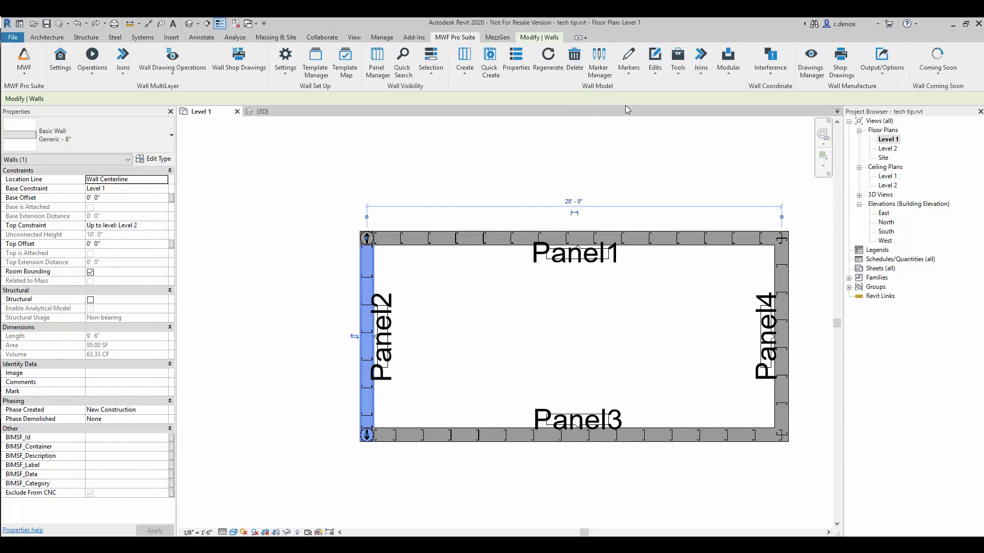
click(676, 60)
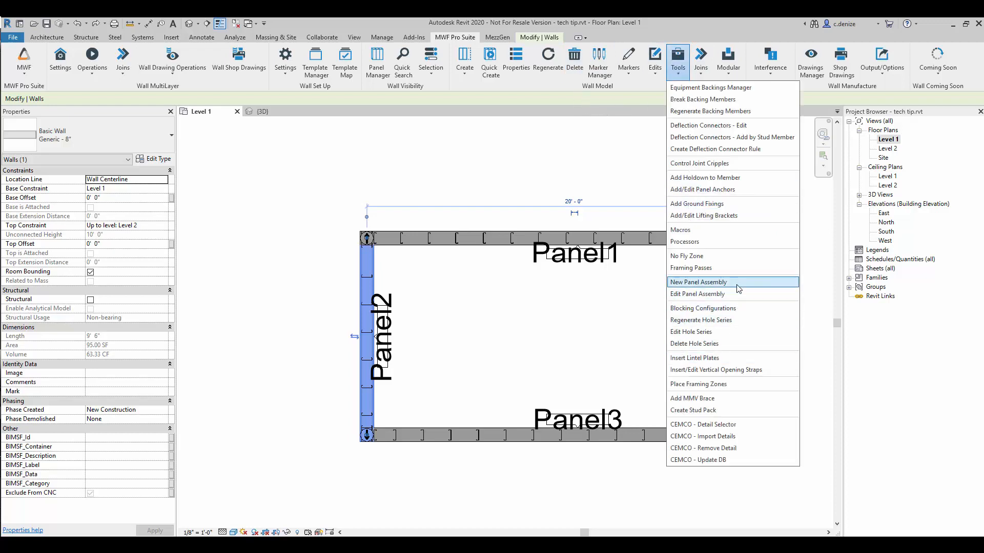
Create a No Fly Zone using the wall's width, placed above the wall, 0' 8" tall
click(698, 282)
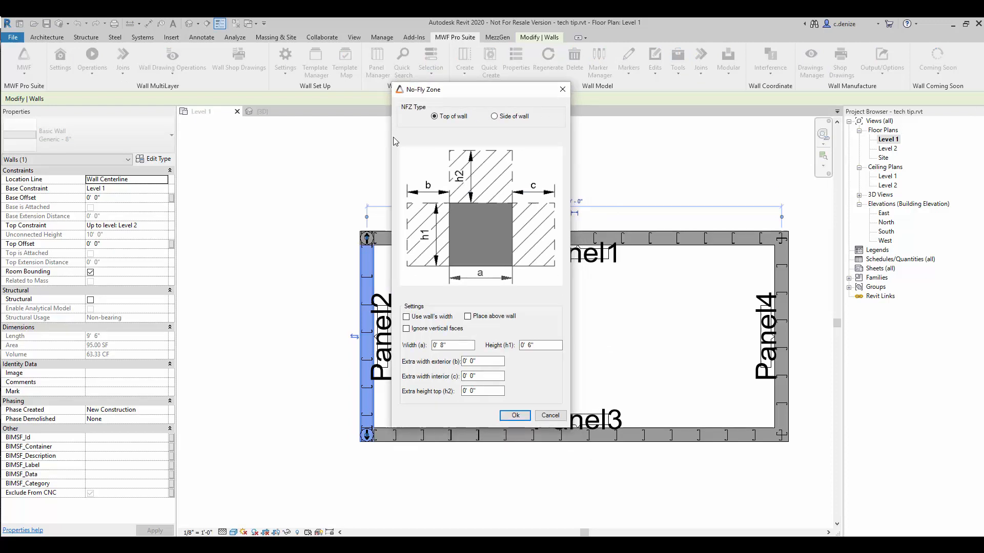
mouse_move(403, 199)
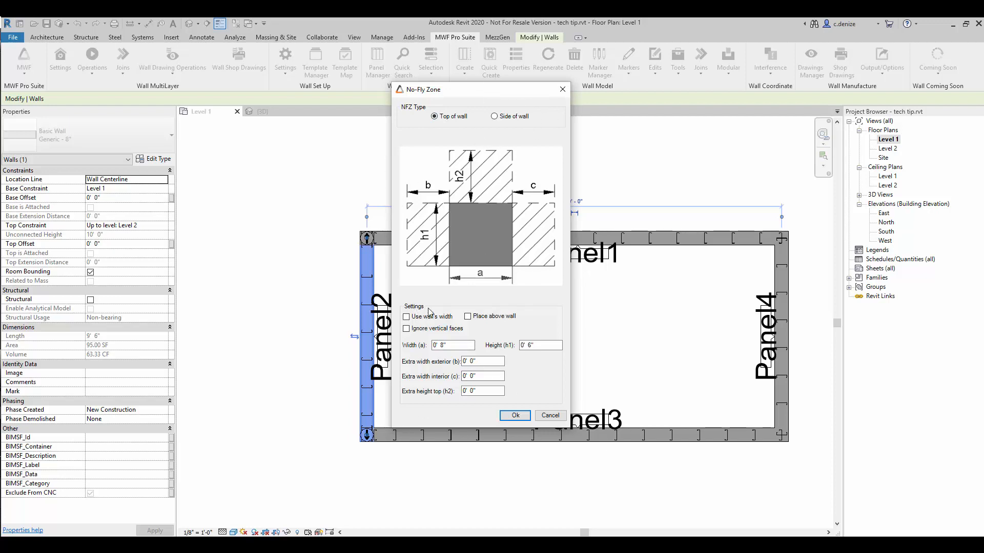
mouse_move(440, 319)
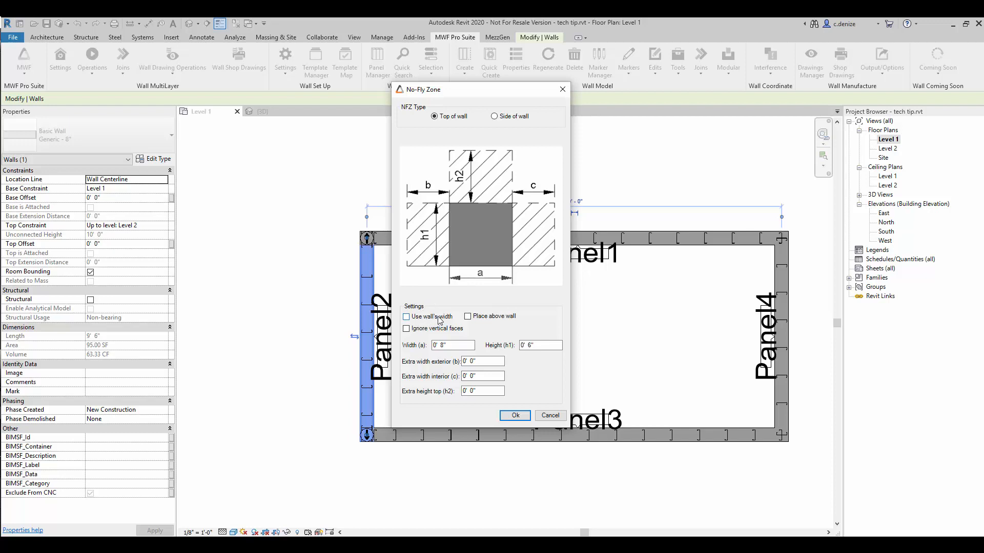
mouse_move(523, 314)
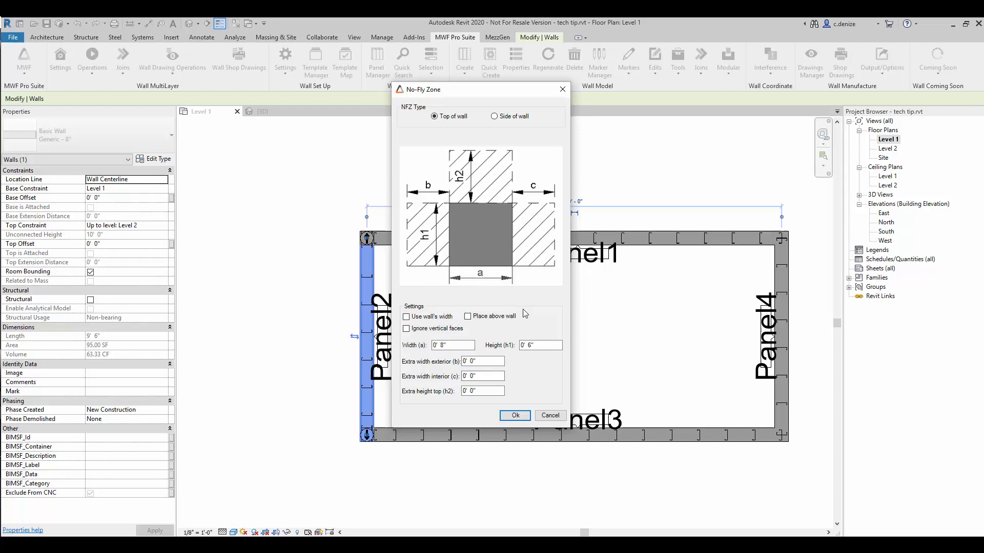
click(406, 316)
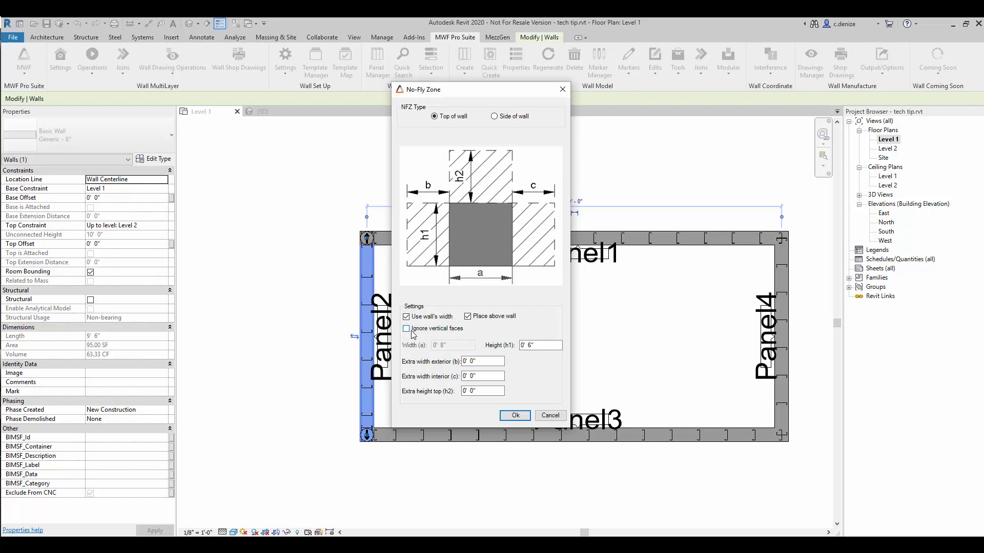
click(406, 327)
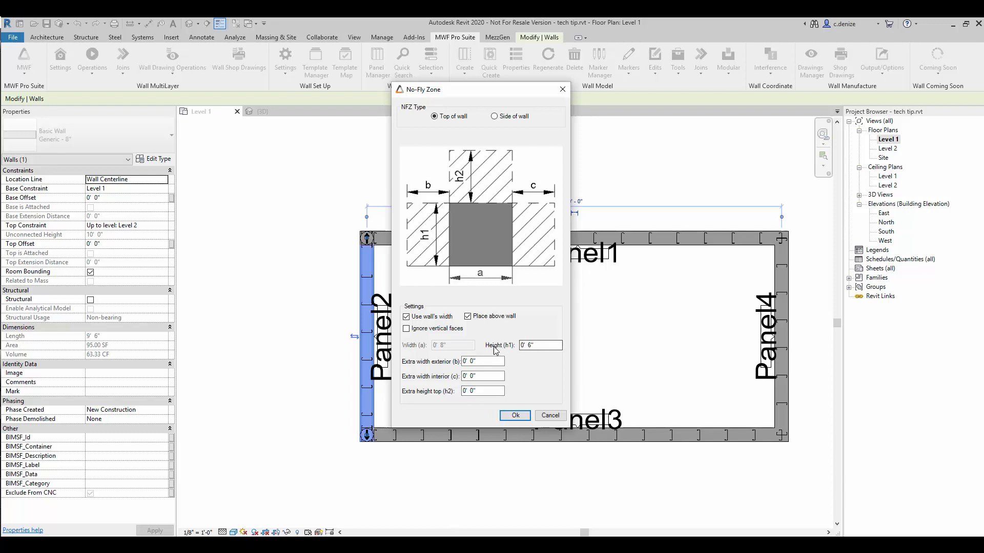
click(539, 345)
text(8)
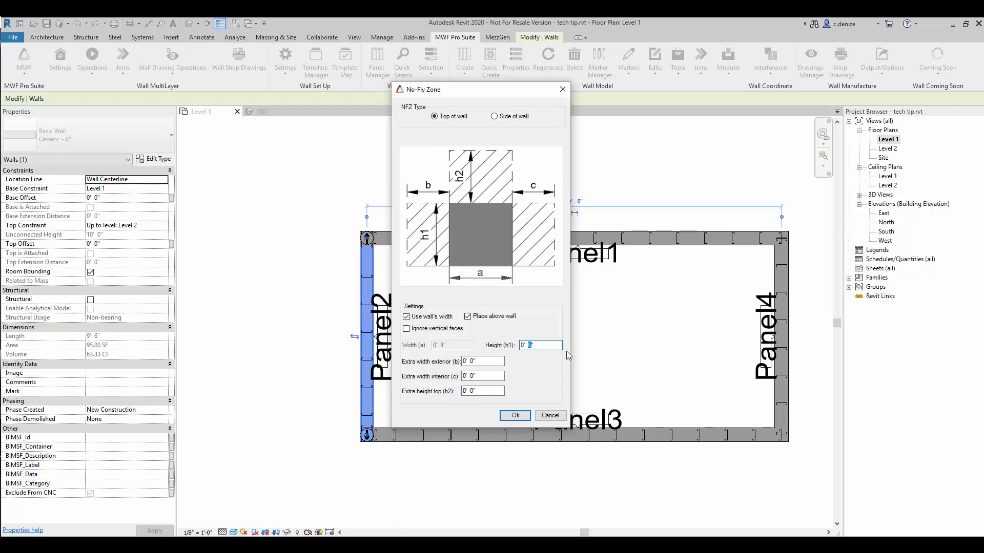
mouse_move(405, 417)
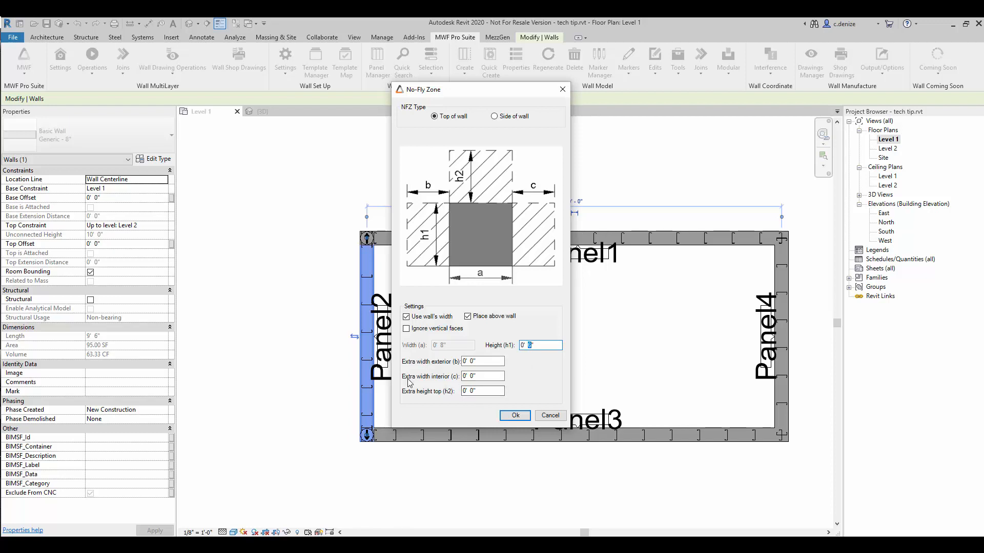
mouse_move(446, 390)
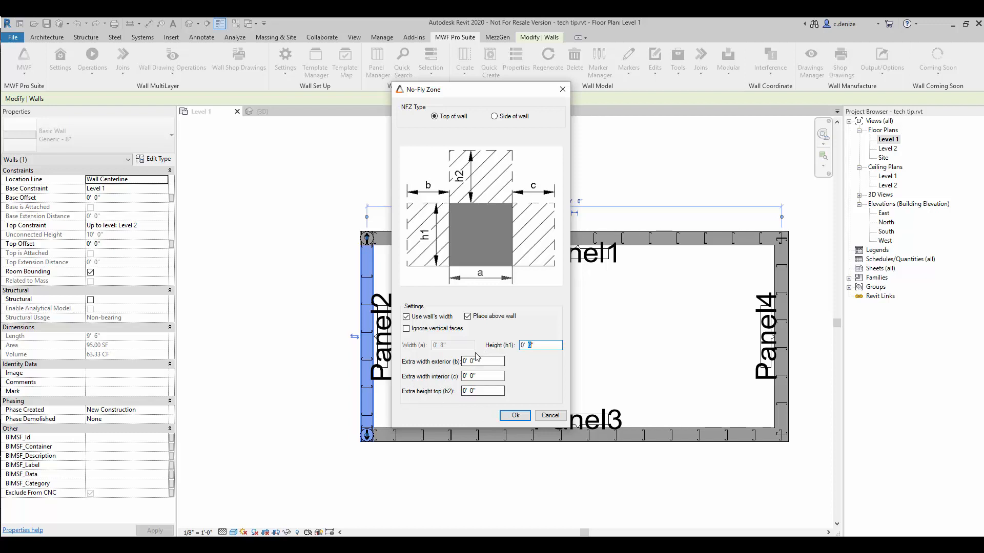
mouse_move(525, 406)
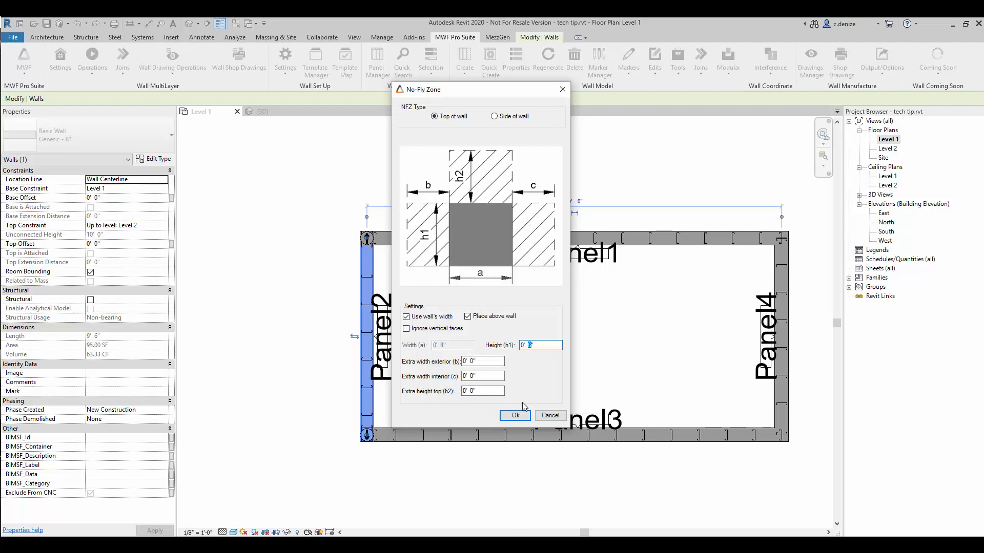
mouse_move(514, 416)
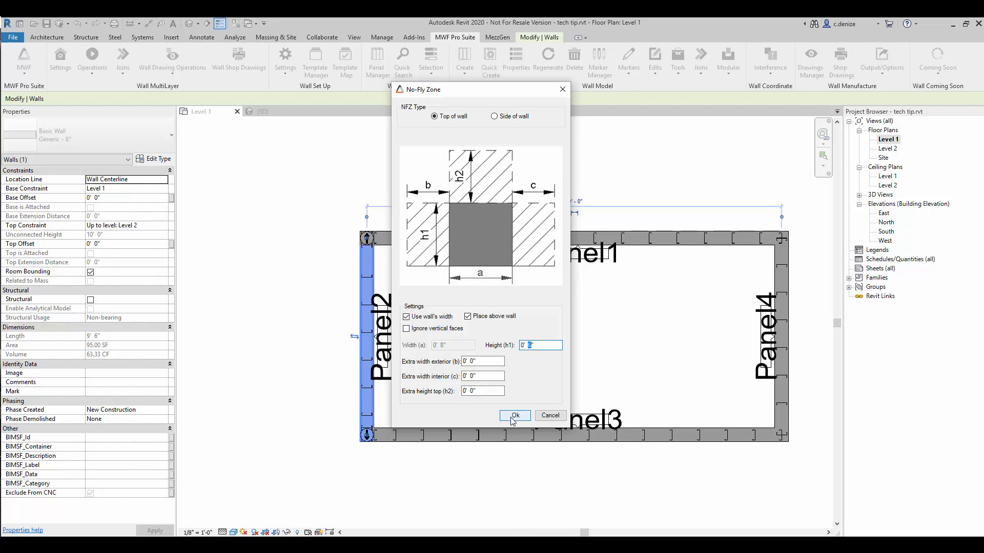
click(514, 415)
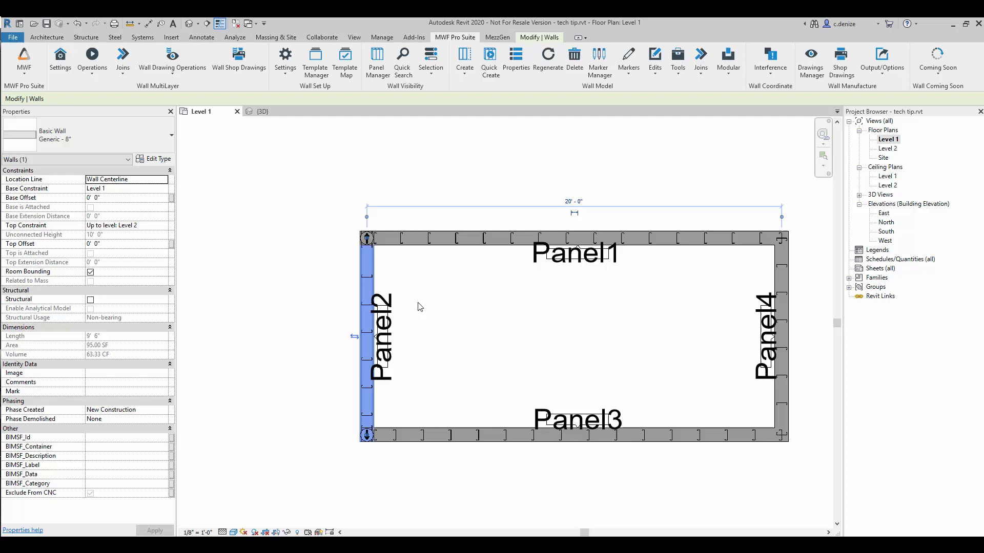
Use Selection Box to view Panel2 alone in 3D with its No-Fly Zone
click(538, 36)
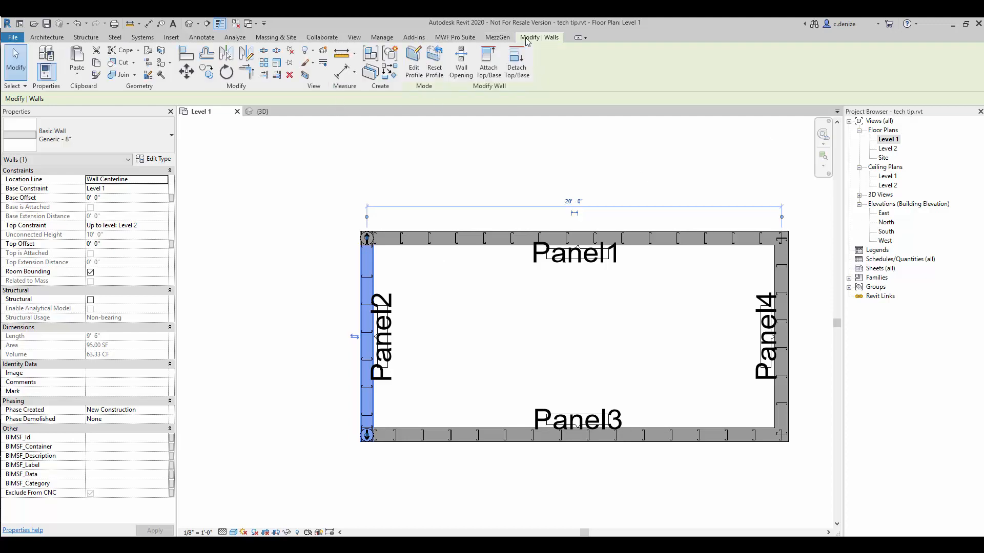
click(262, 112)
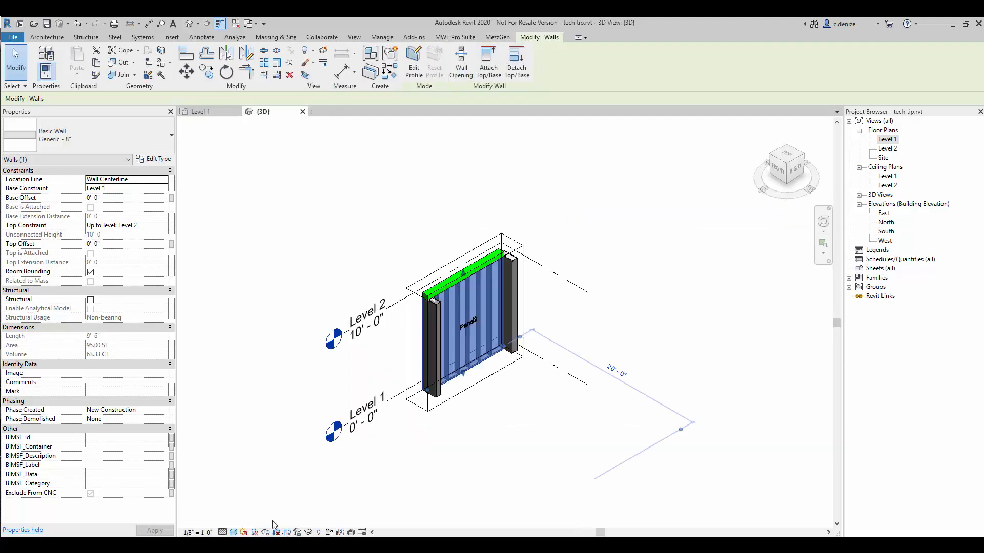
scroll(up, 3)
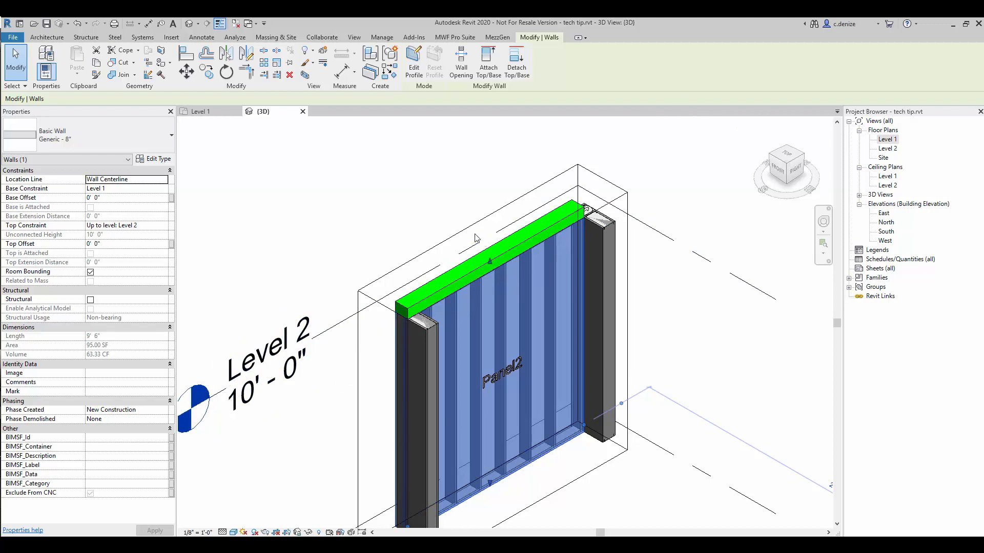
mouse_move(477, 273)
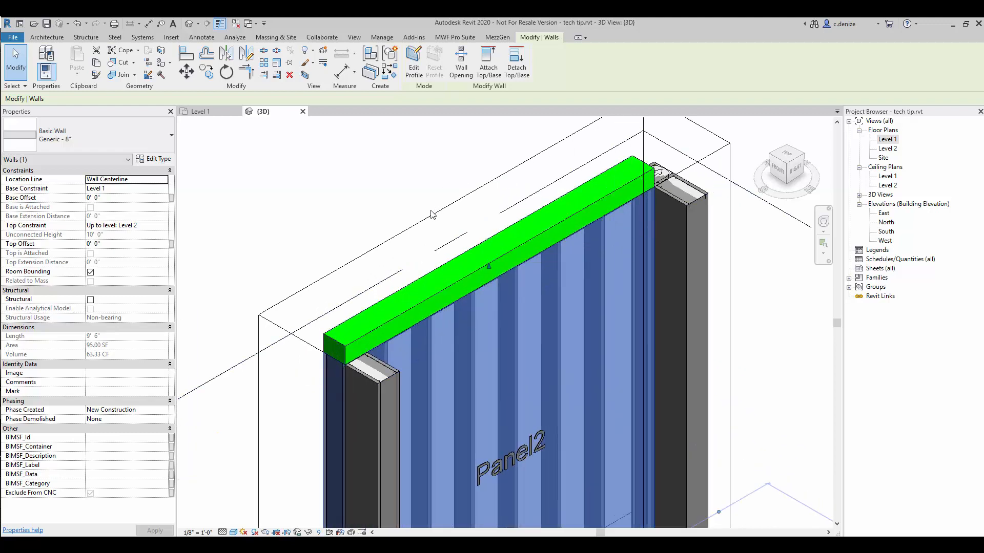
mouse_move(495, 103)
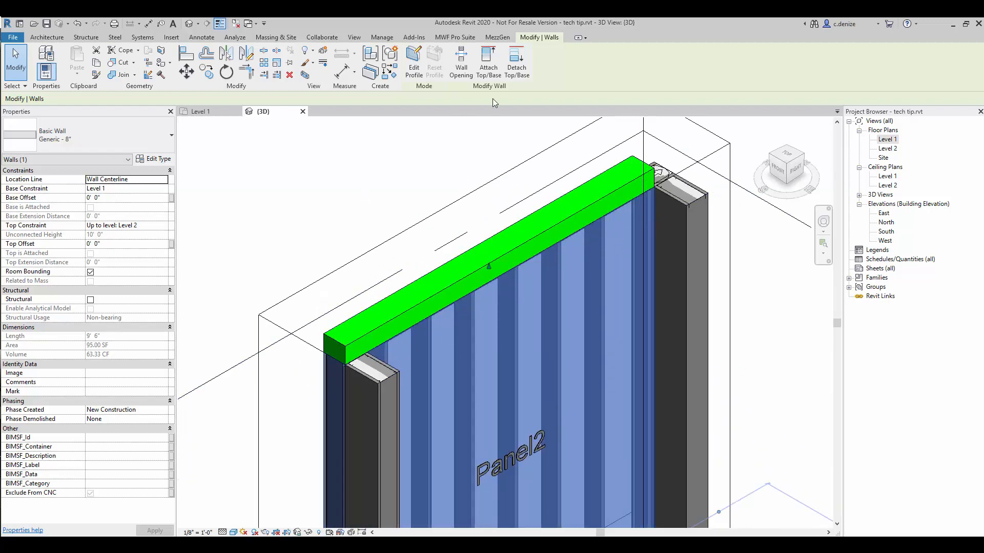